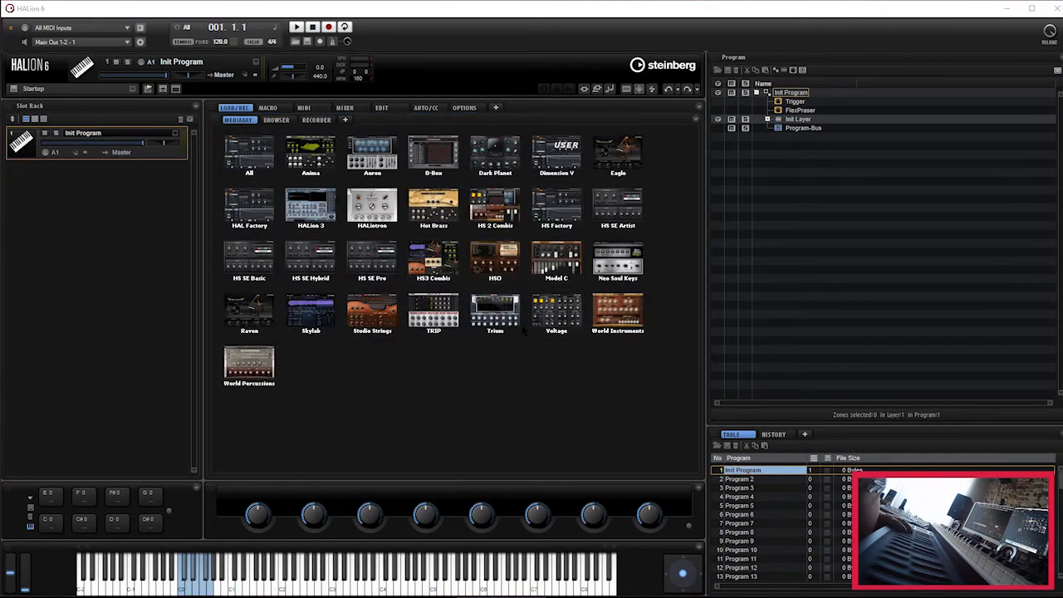
mouse_move(578, 25)
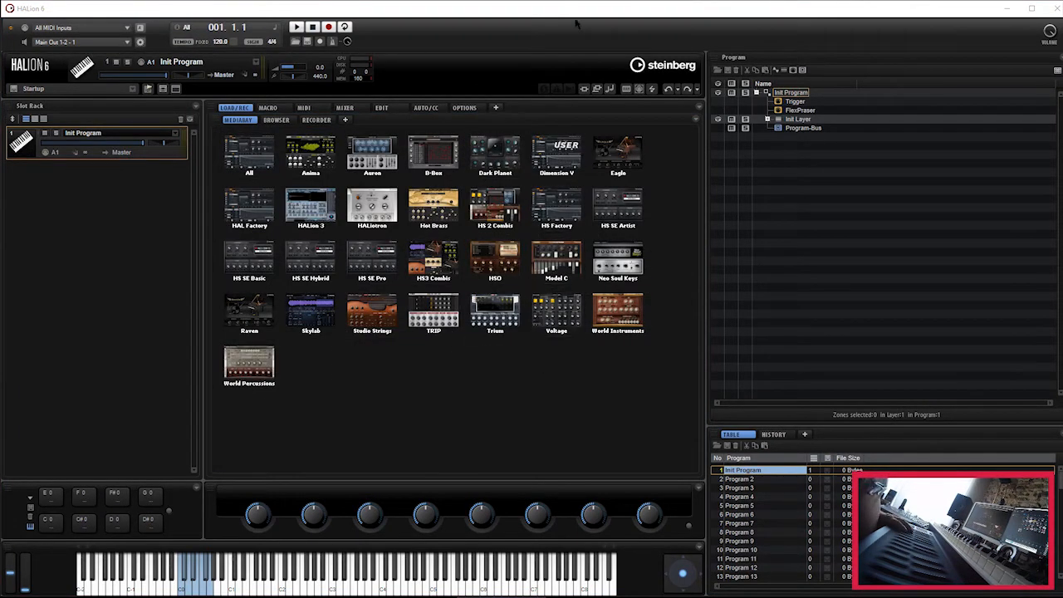
Browse into the Dimension V library from the MediaBay Libraries list.
double_click(555, 156)
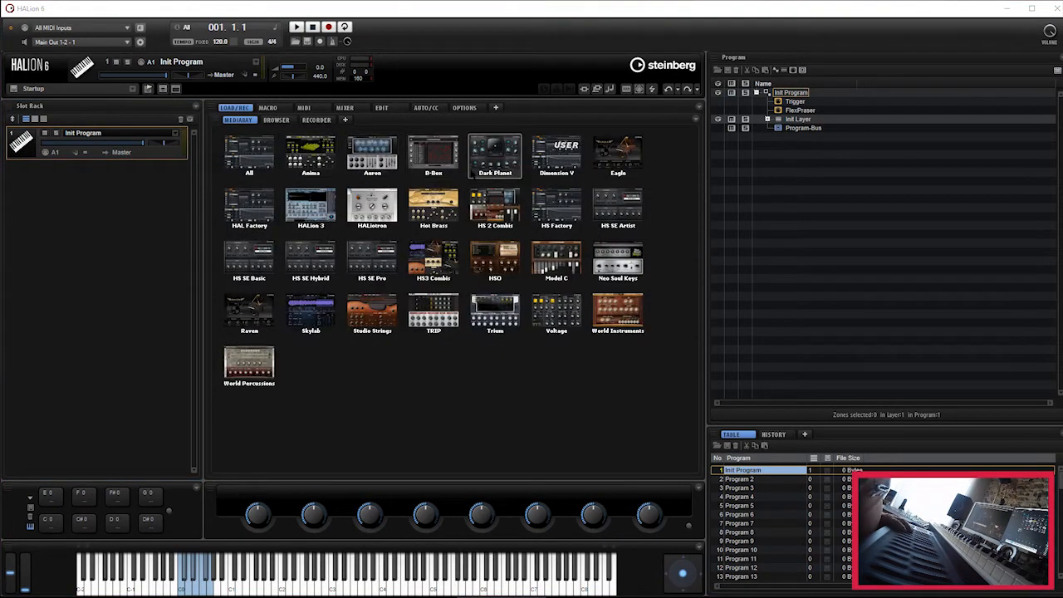
mouse_move(556, 156)
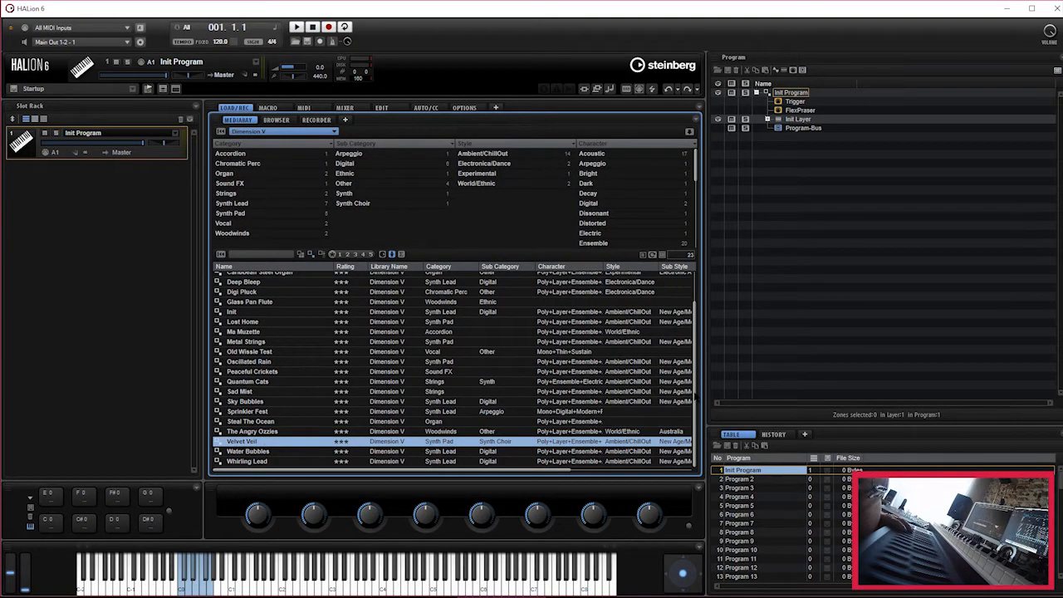
Load Alien Temples into all 16 slots, check the Slot Rack, and switch to its Edit view.
scroll("up", 3)
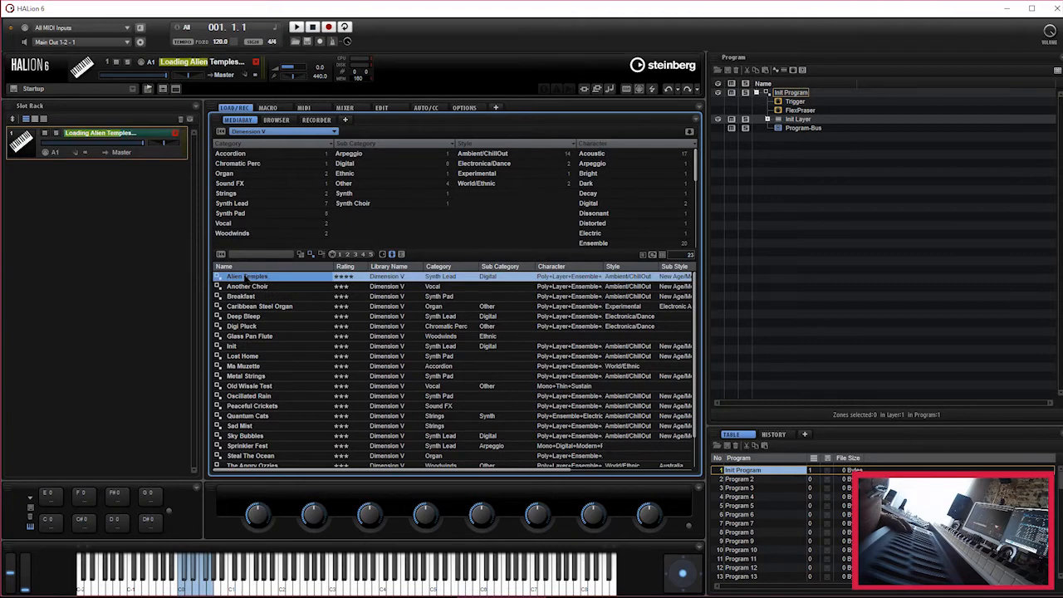
double_click(247, 276)
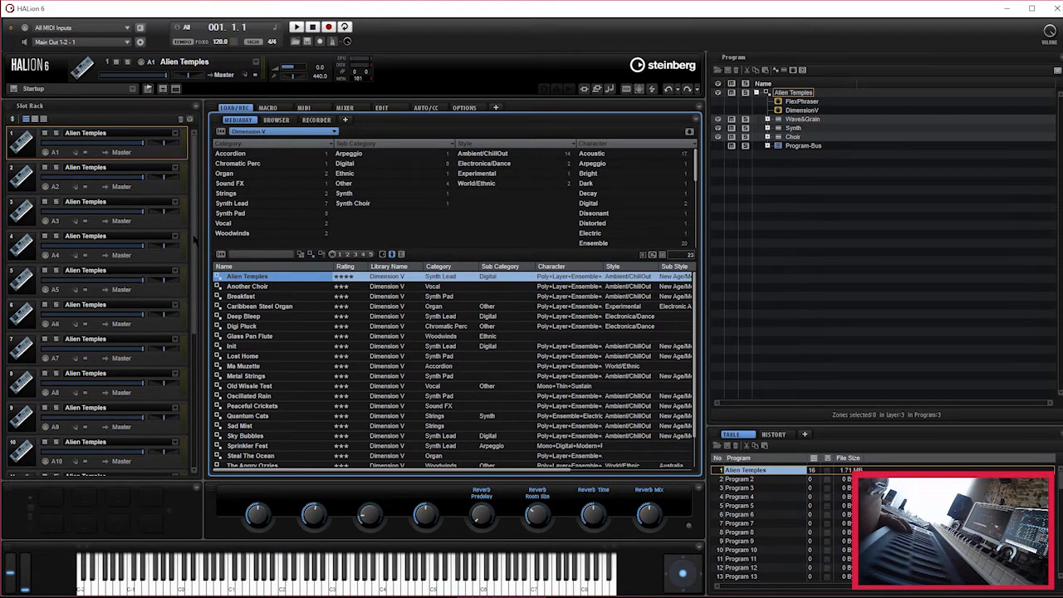
scroll("down", 3)
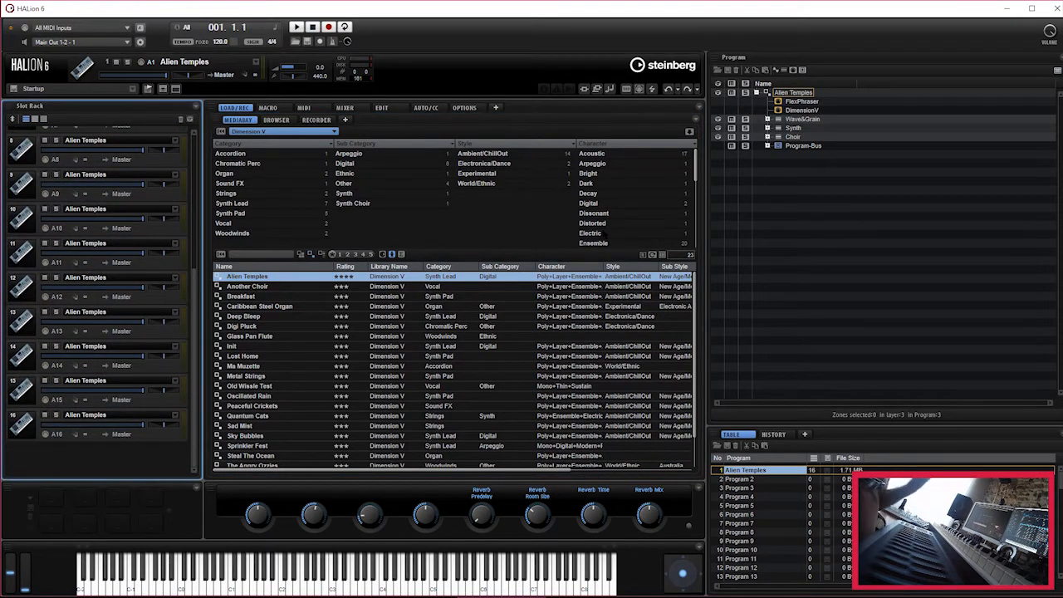
mouse_move(641, 15)
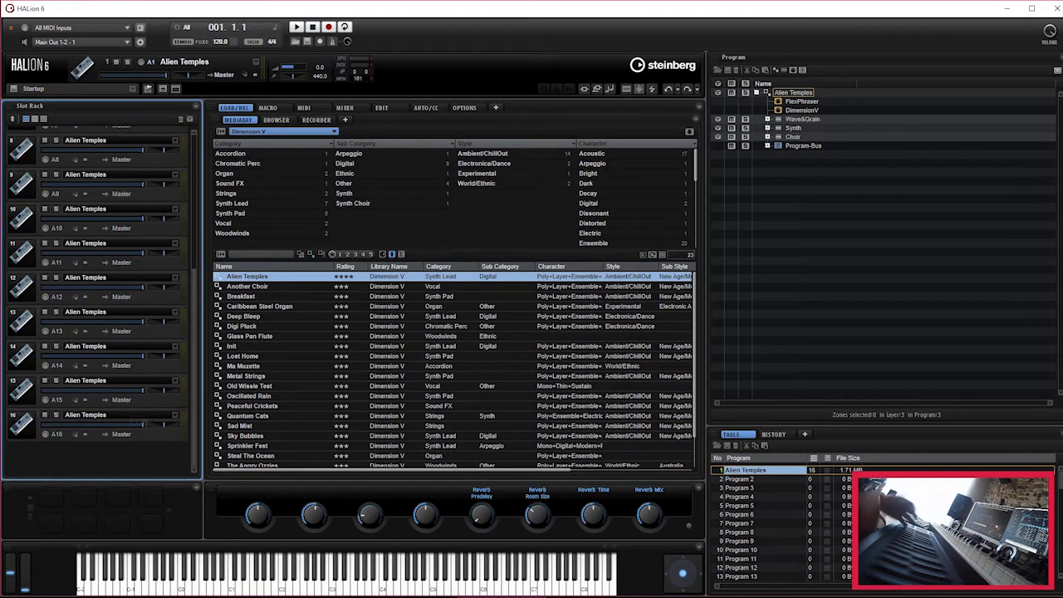
scroll("up", 3)
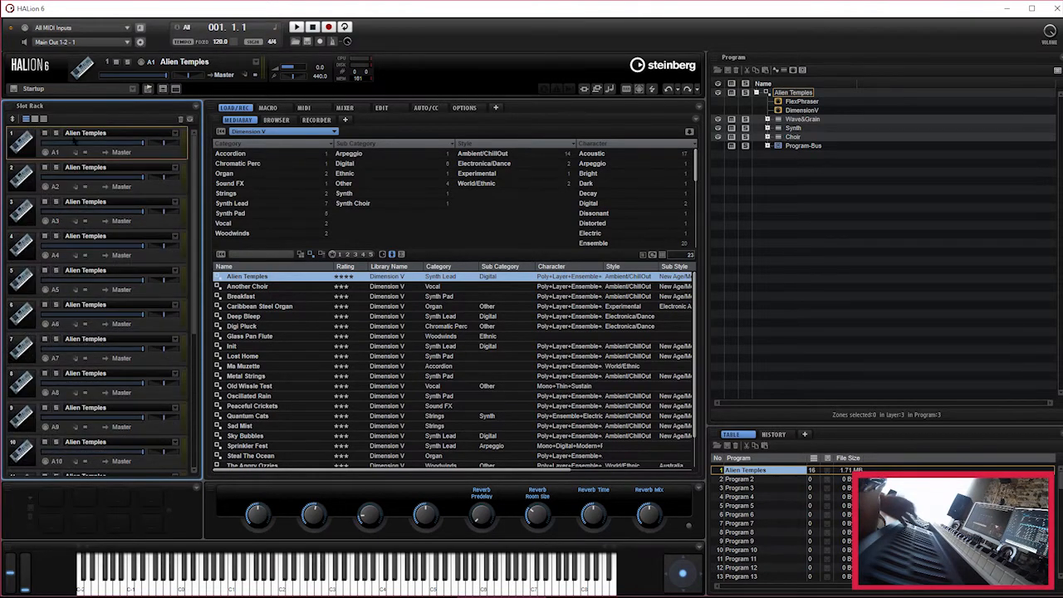
scroll("down", 3)
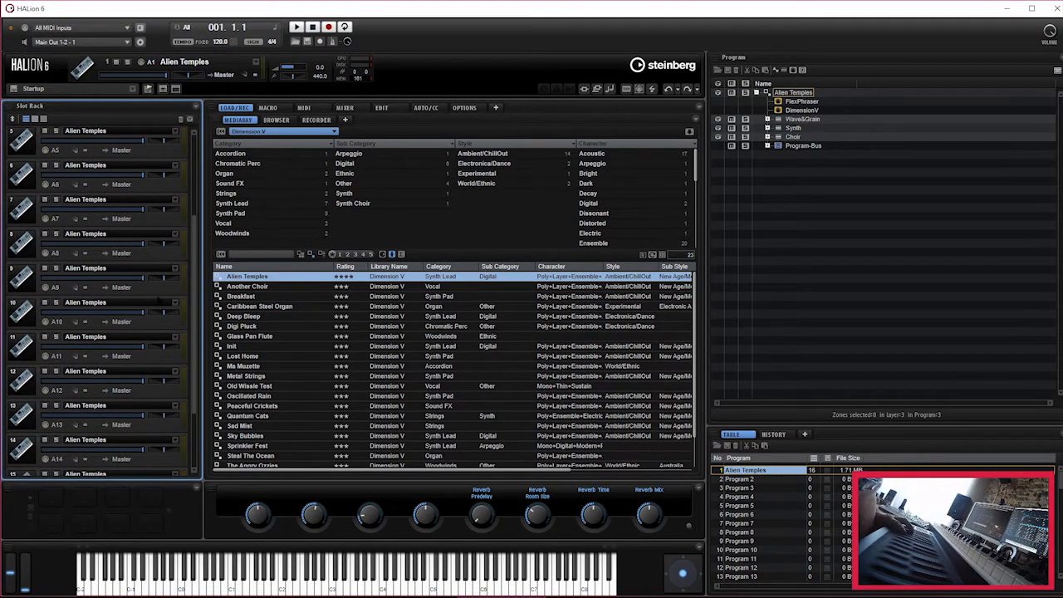
scroll("down", 3)
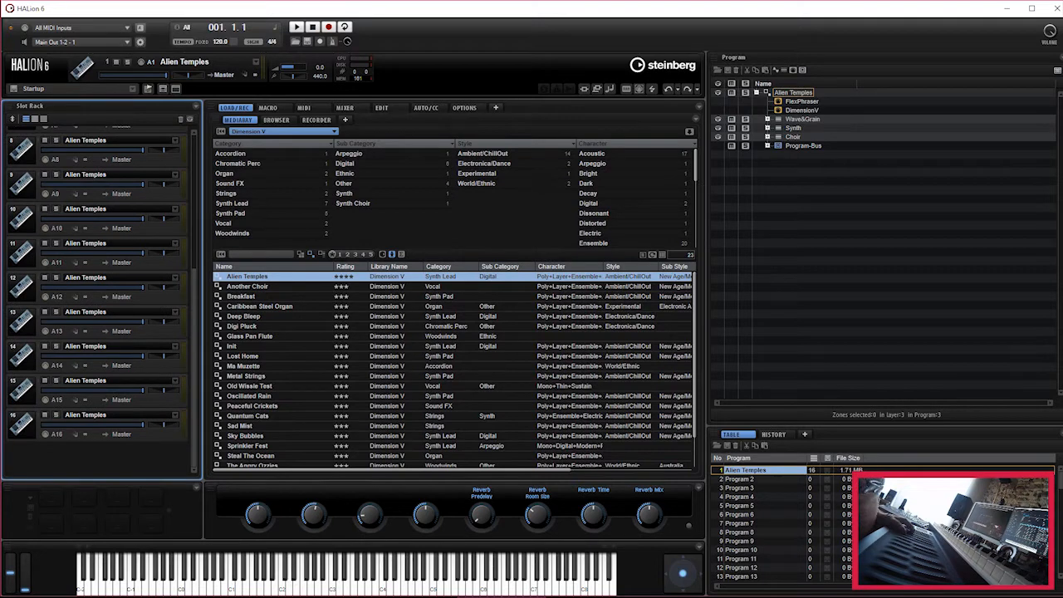
left_click(382, 107)
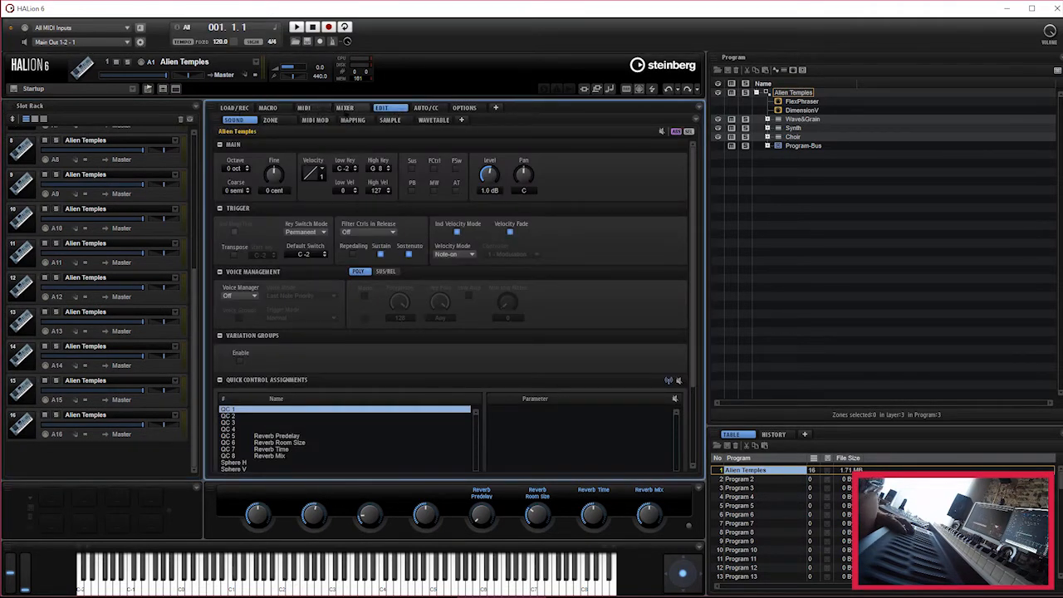
Select an Alien Temples zone to view its Step Modulator and Modulation Matrix.
left_click(268, 119)
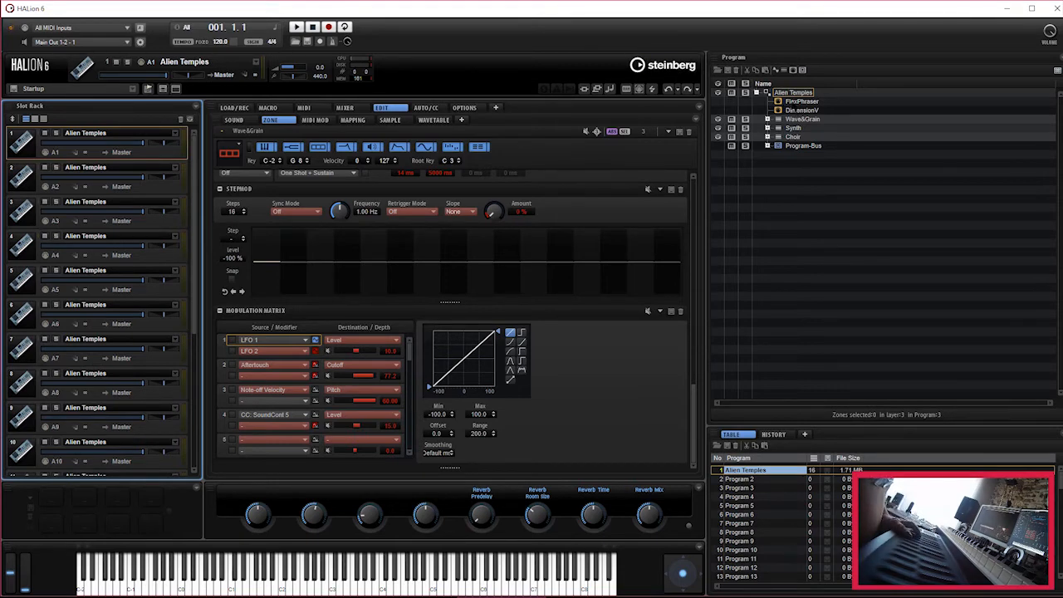
Inspect the FlexPhraser module, then reselect the Alien Temples program node.
left_click(800, 101)
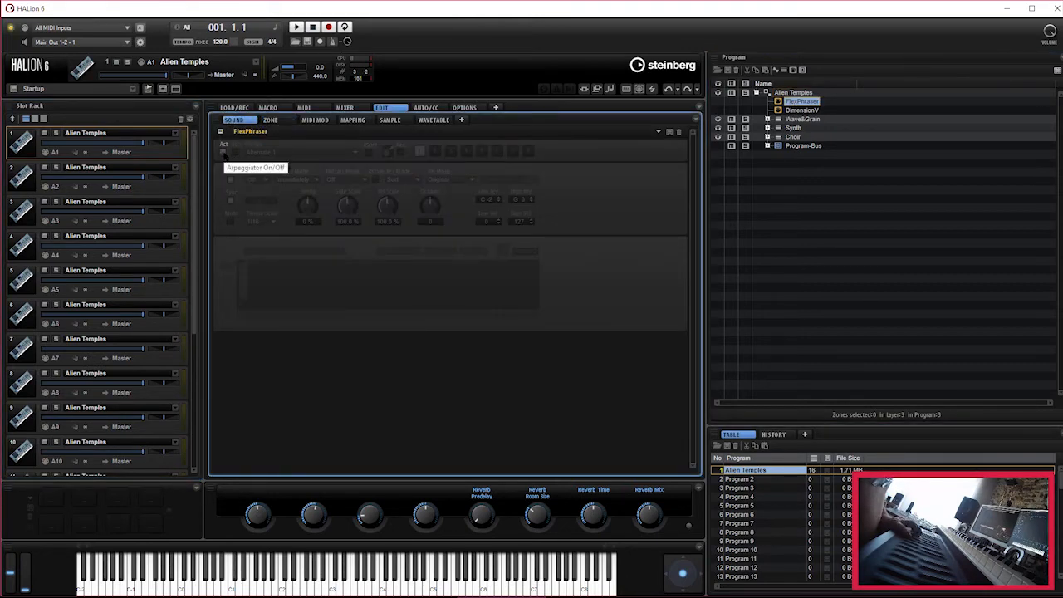
left_click(222, 153)
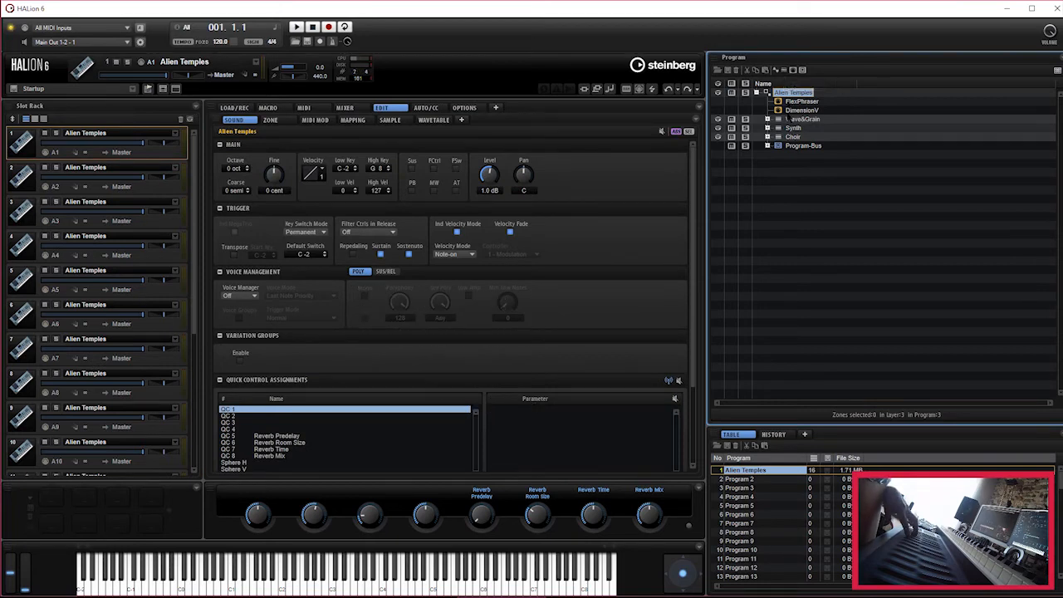
Expand the Choir layer and Choir-Bus effects, then launch the DimensionV script in LuaEdit.
left_click(757, 136)
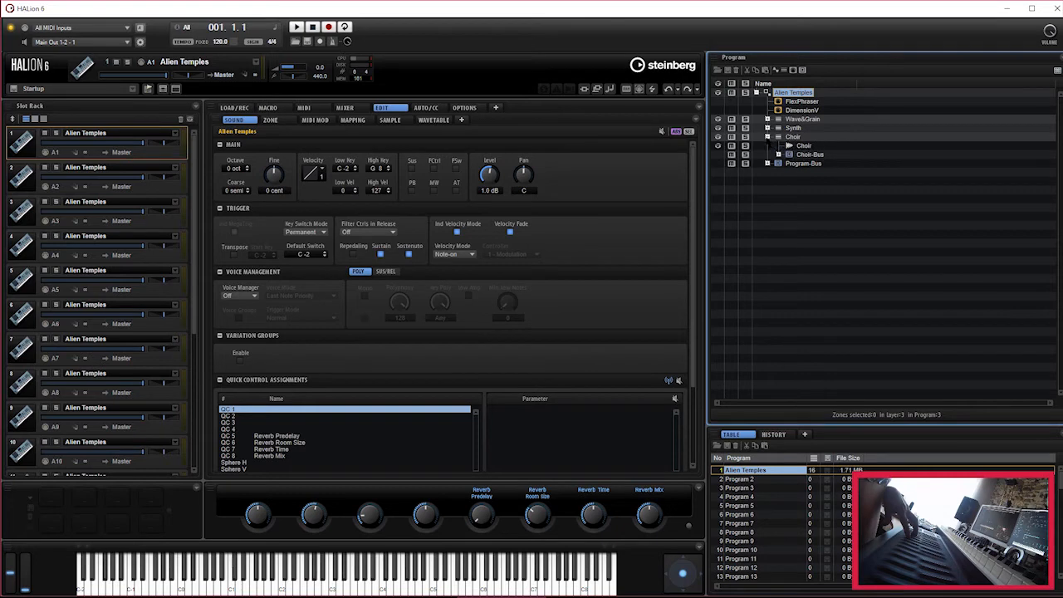
left_click(744, 136)
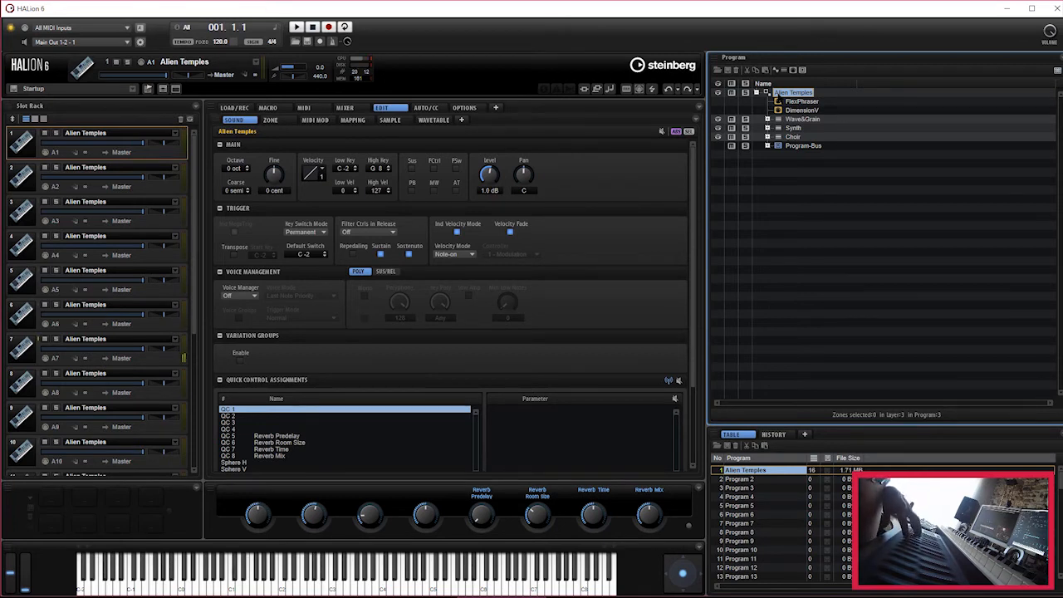
left_click(767, 136)
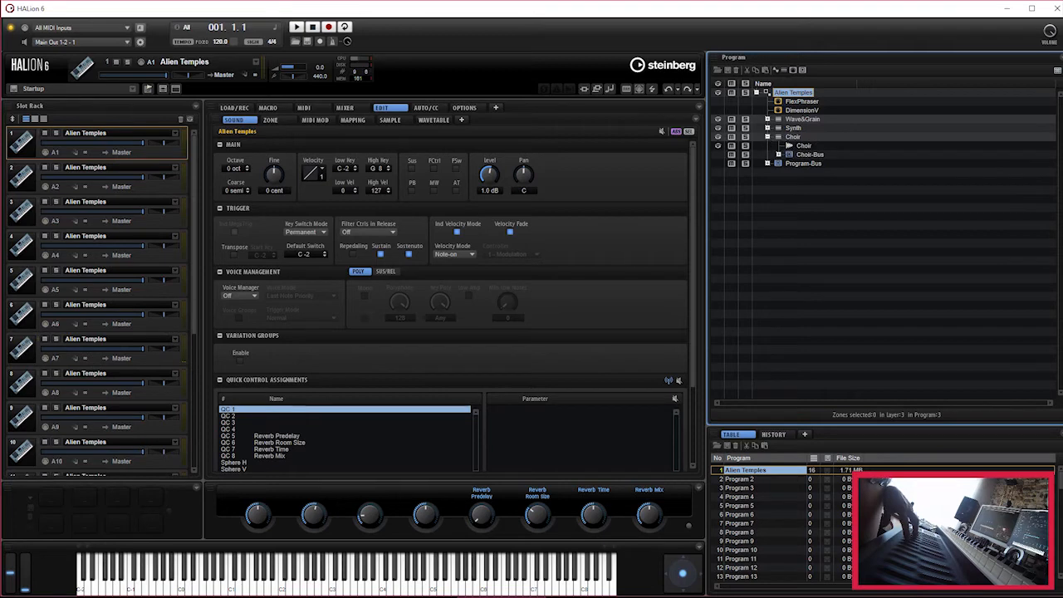
left_click(767, 155)
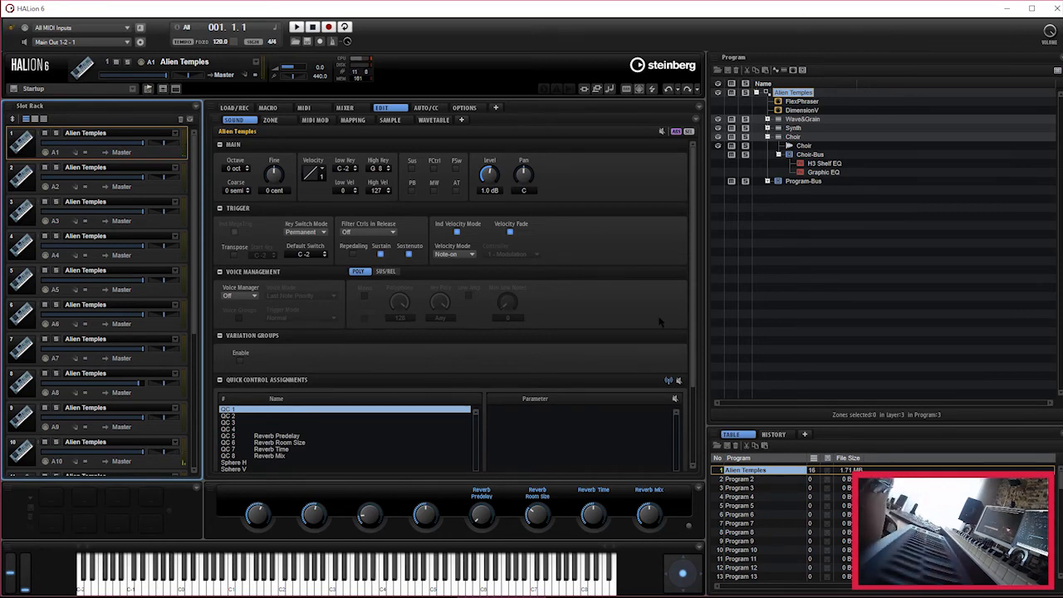
left_click(800, 109)
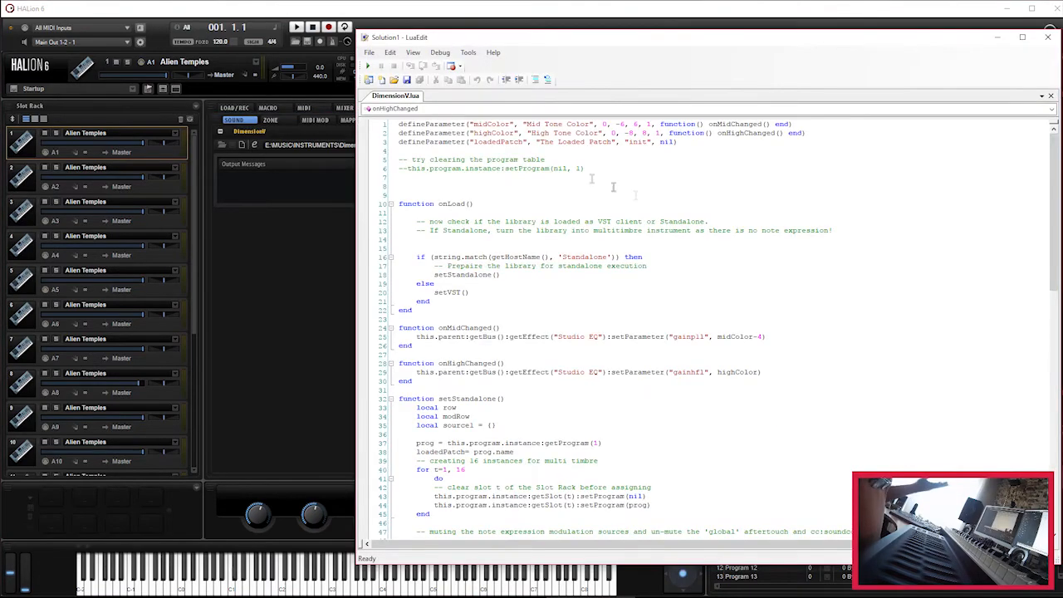
Scroll through the script's onLoad and setVST functions in LuaEdit.
scroll("down", 3)
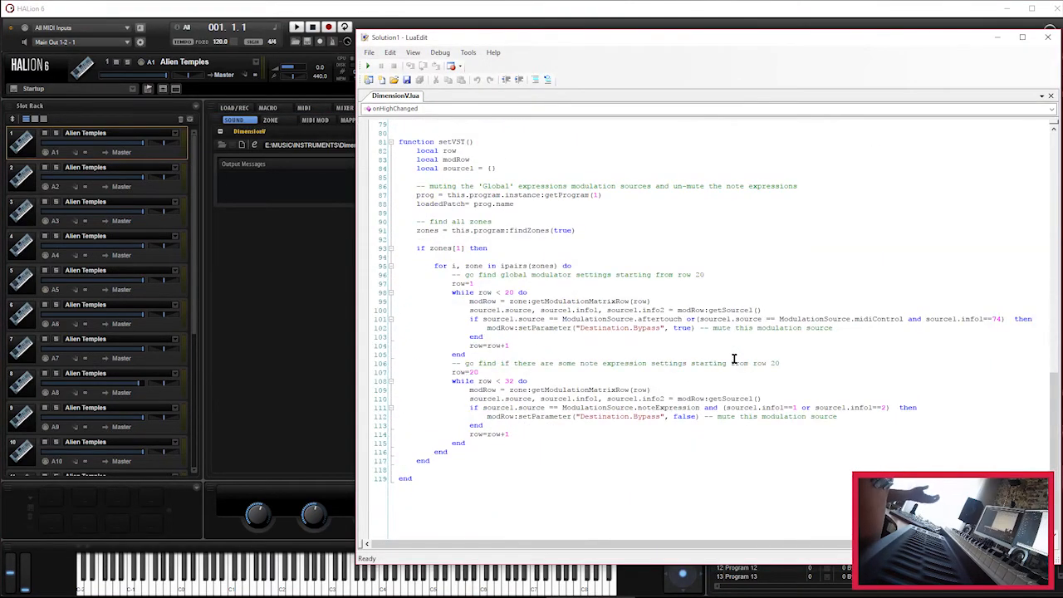
scroll("up", 3)
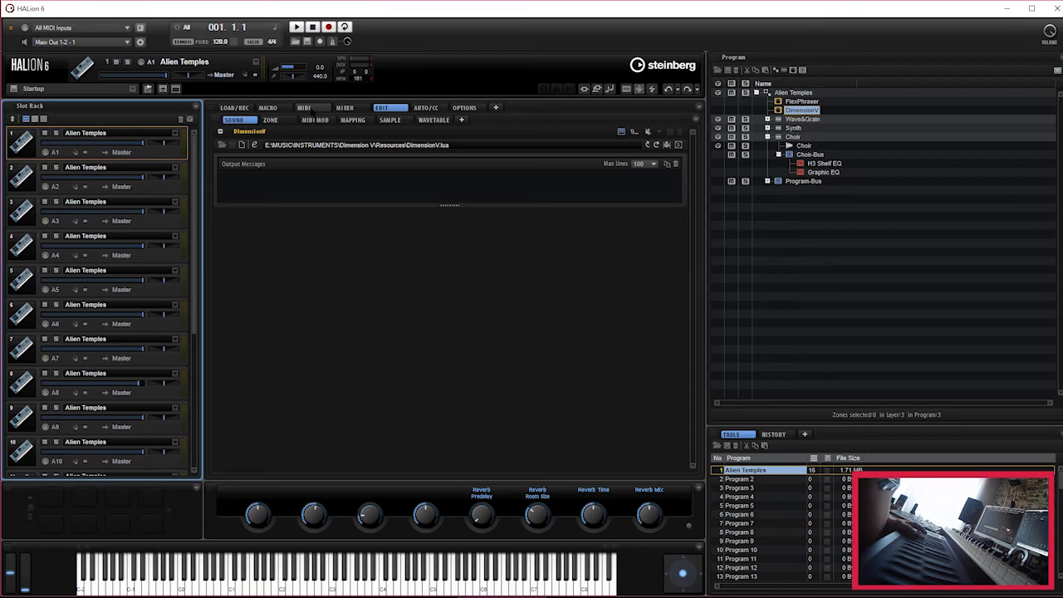
On the Dimension V macro page, tweak the Noise Mix sliders and set Ambience to about half.
left_click(267, 106)
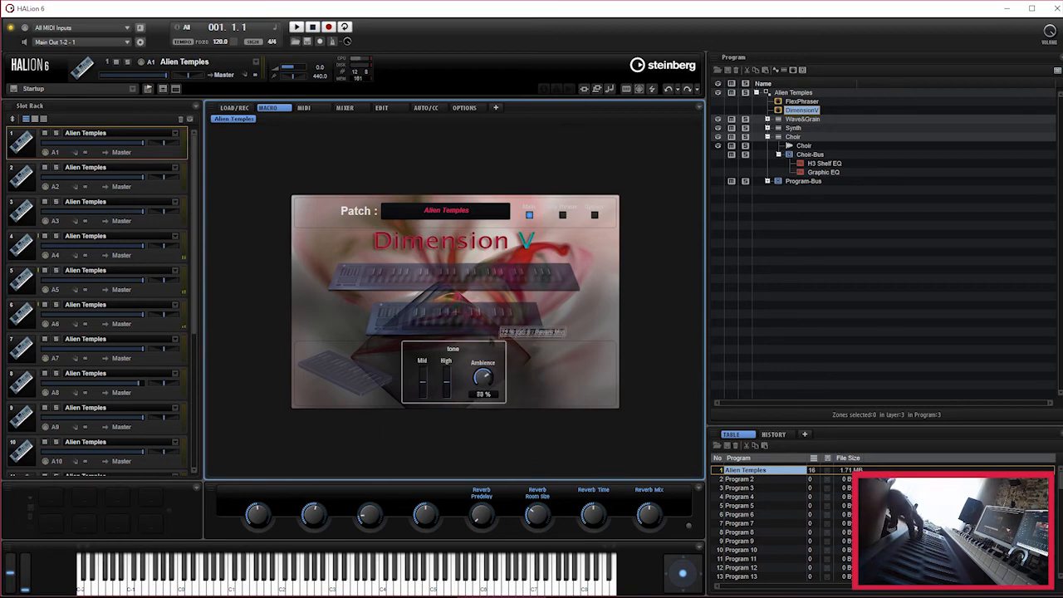
left_click_drag(482, 379, 482, 357)
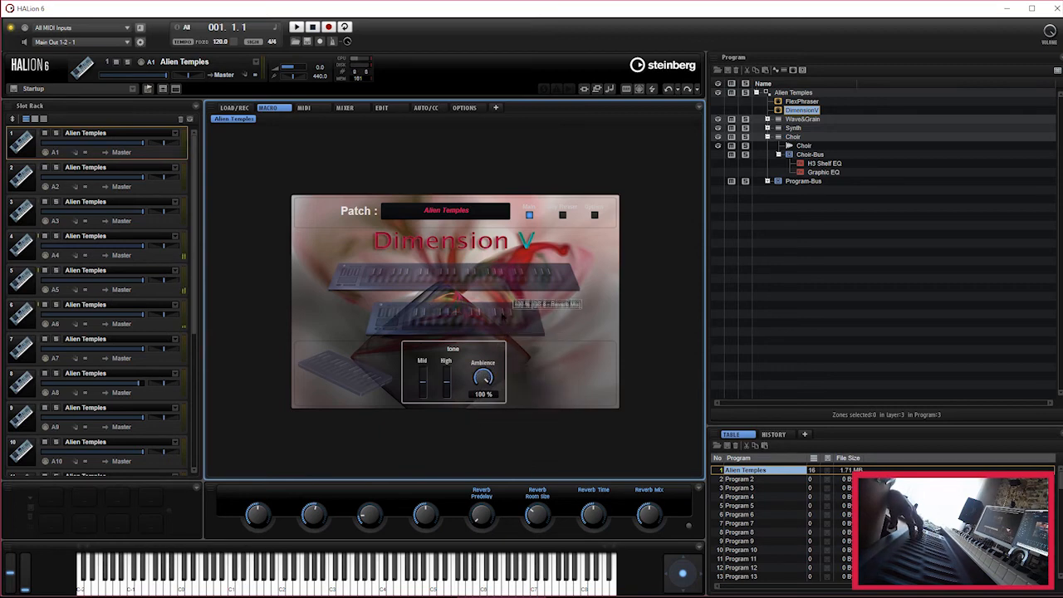
left_click_drag(483, 377, 483, 398)
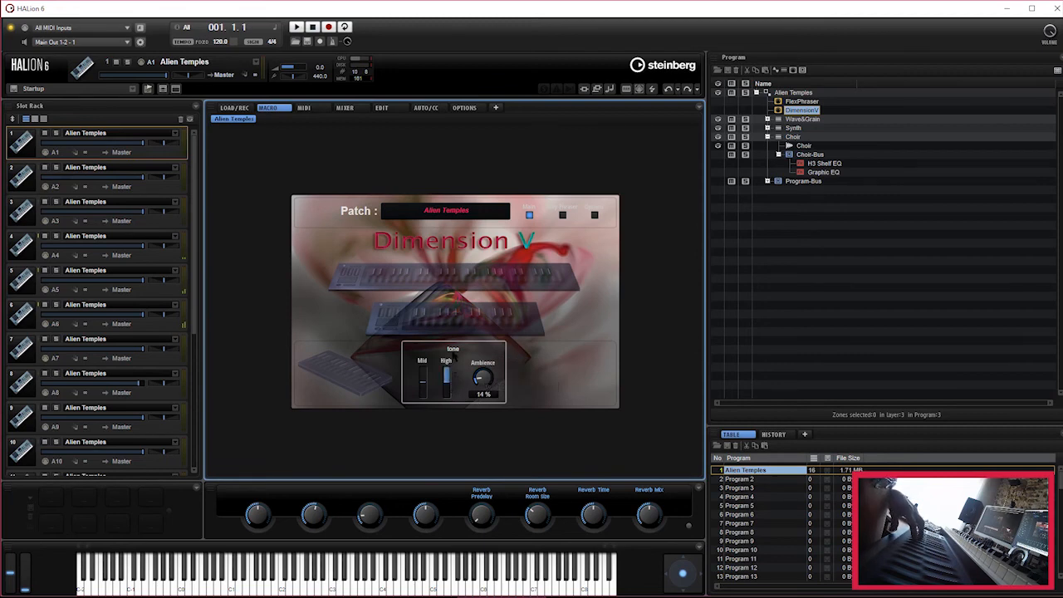
left_click_drag(444, 376, 445, 385)
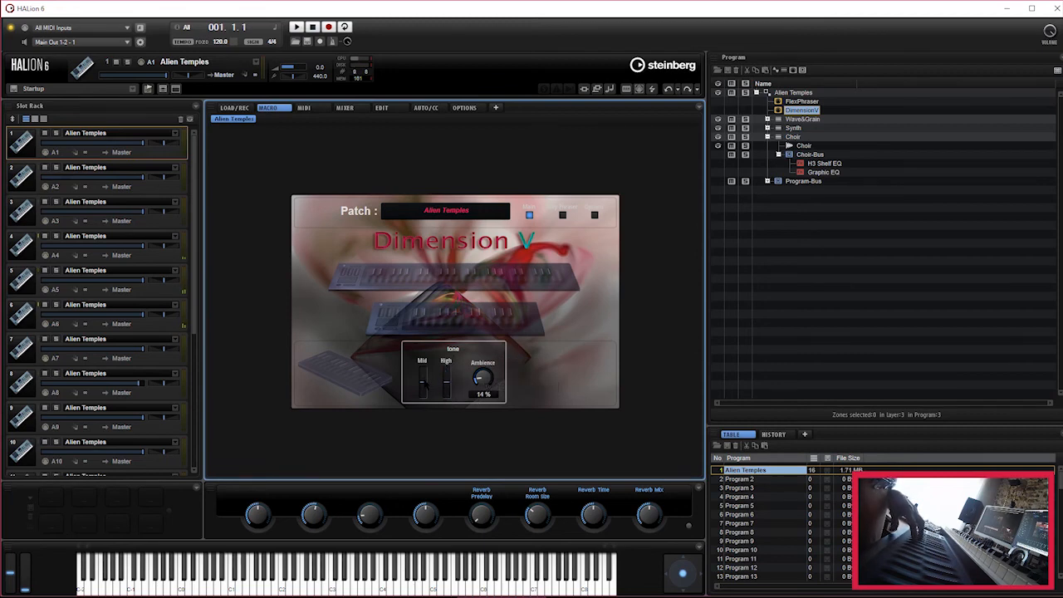